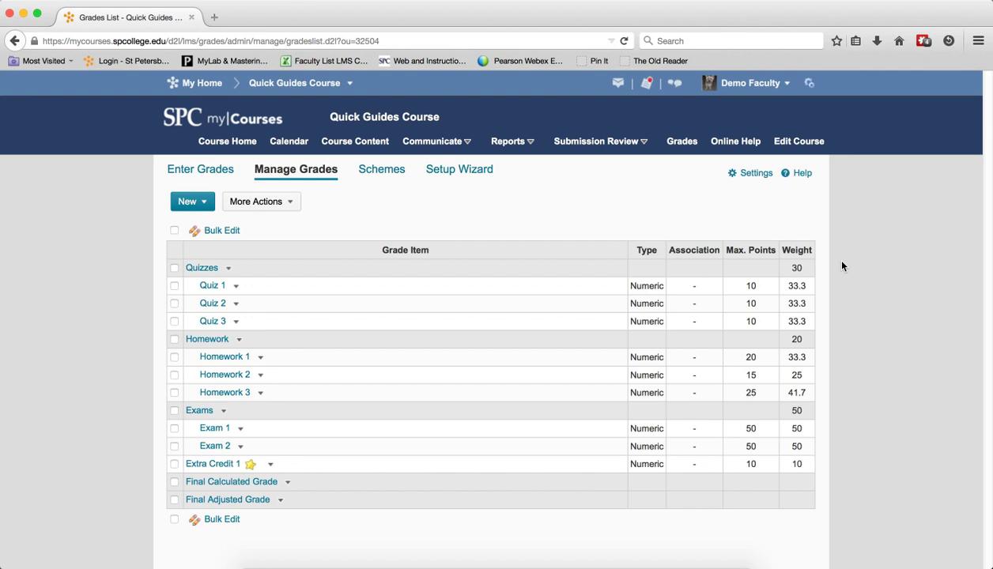
{"action": "mouse_move", "coordinate": [754, 178]}
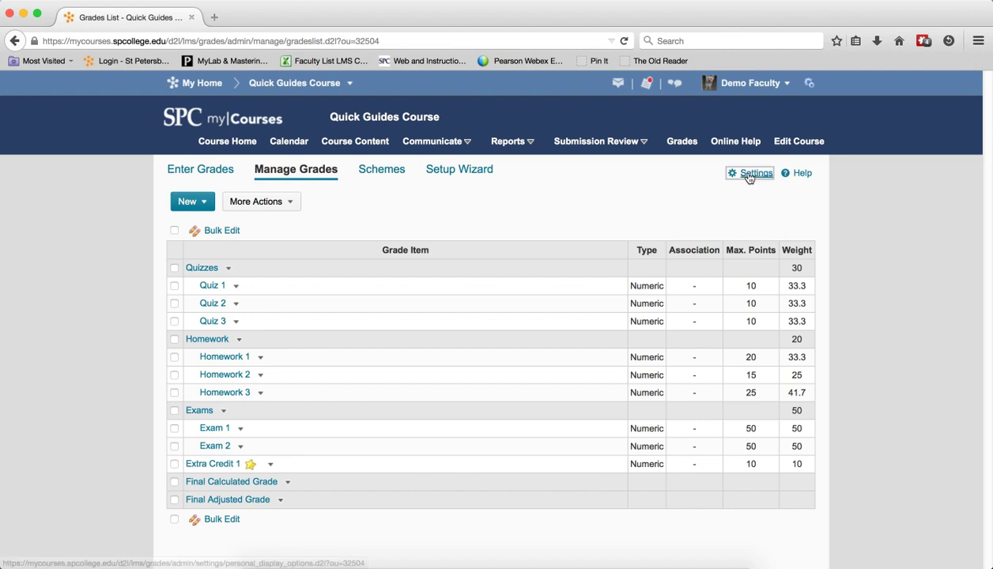
Open the grade book's Personal Display Options from Settings on Manage Grades
{"action": "left_click", "coordinate": [754, 173]}
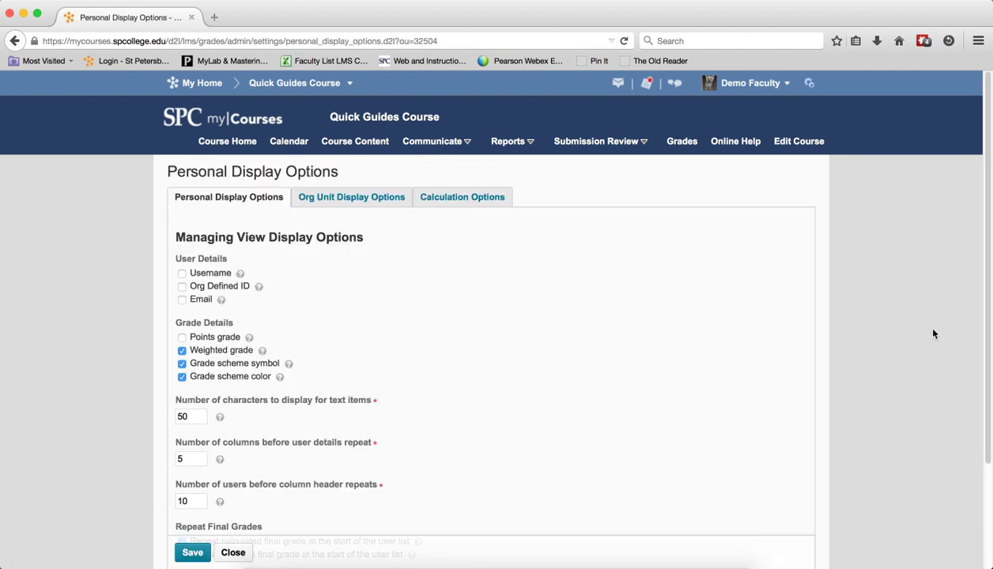
{"action": "mouse_move", "coordinate": [926, 351]}
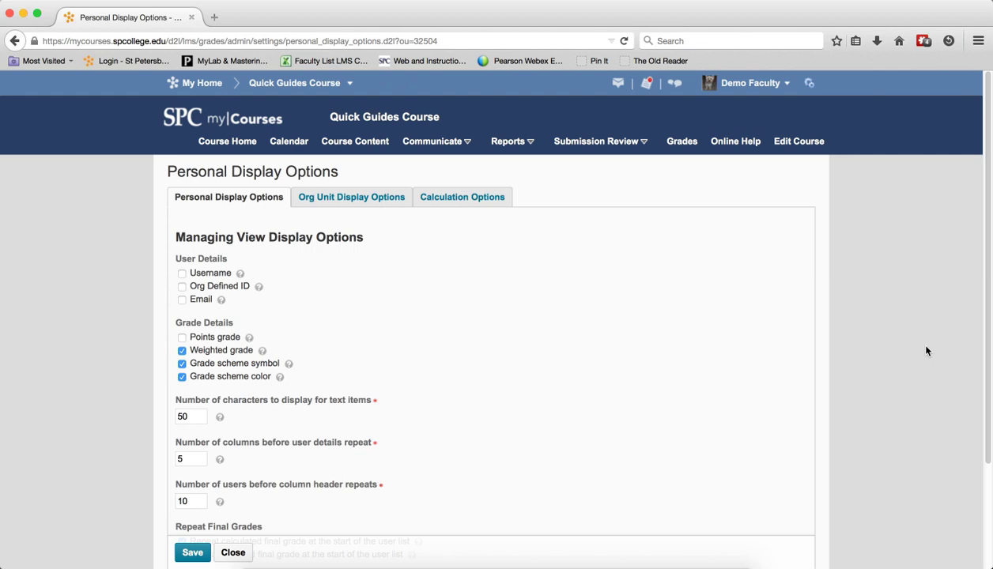
{"action": "mouse_move", "coordinate": [457, 205]}
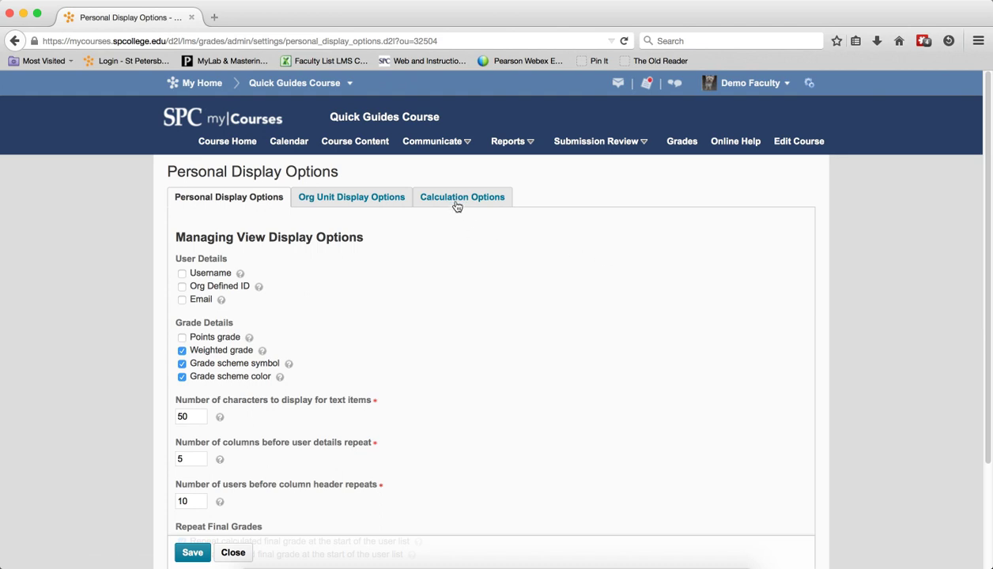
Switch to the Calculation Options tab to view the Weighted grading system settings
{"action": "left_click", "coordinate": [461, 197]}
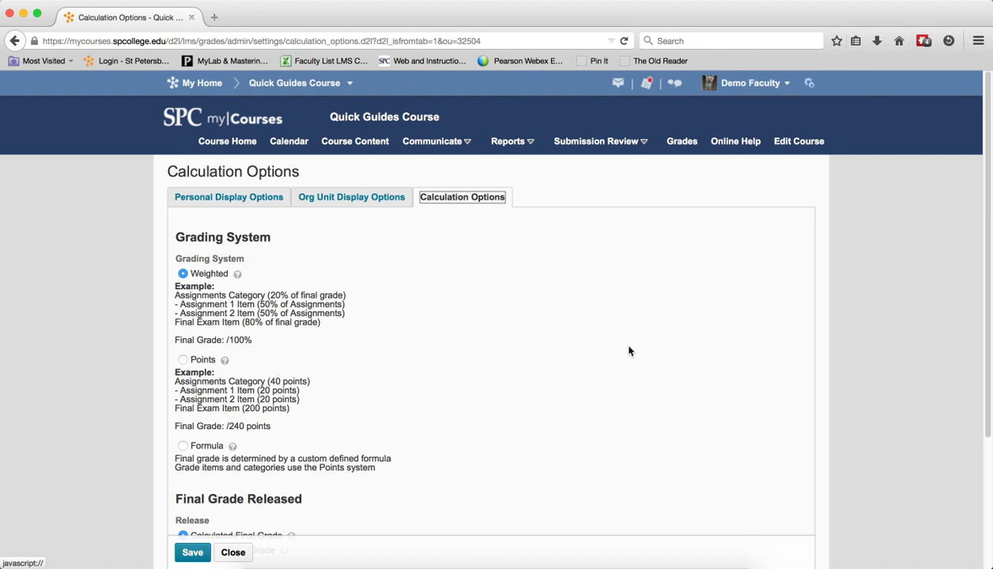
{"action": "scroll", "scroll_direction": "down", "scroll_amount": 3}
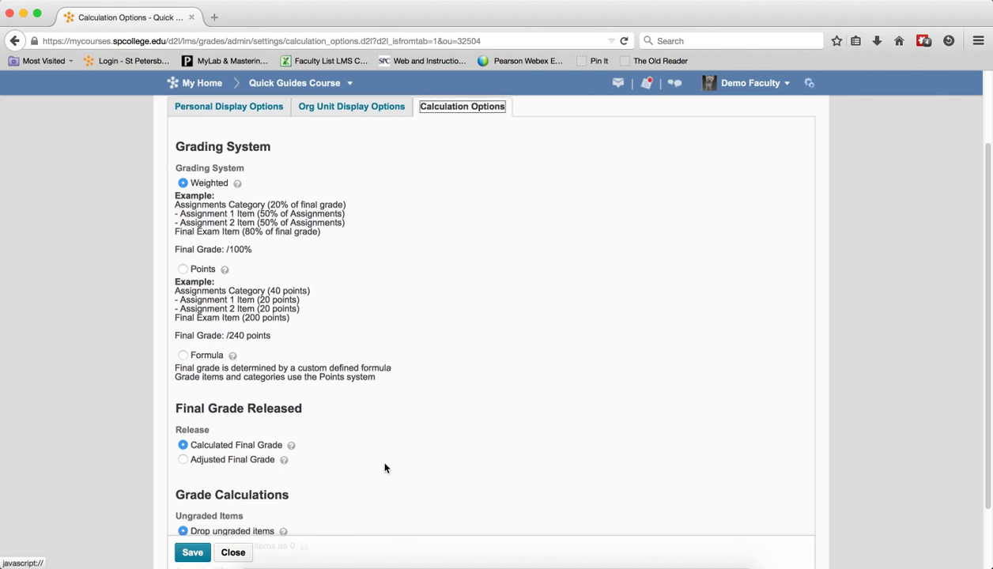
{"action": "scroll", "scroll_direction": "down", "scroll_amount": 3}
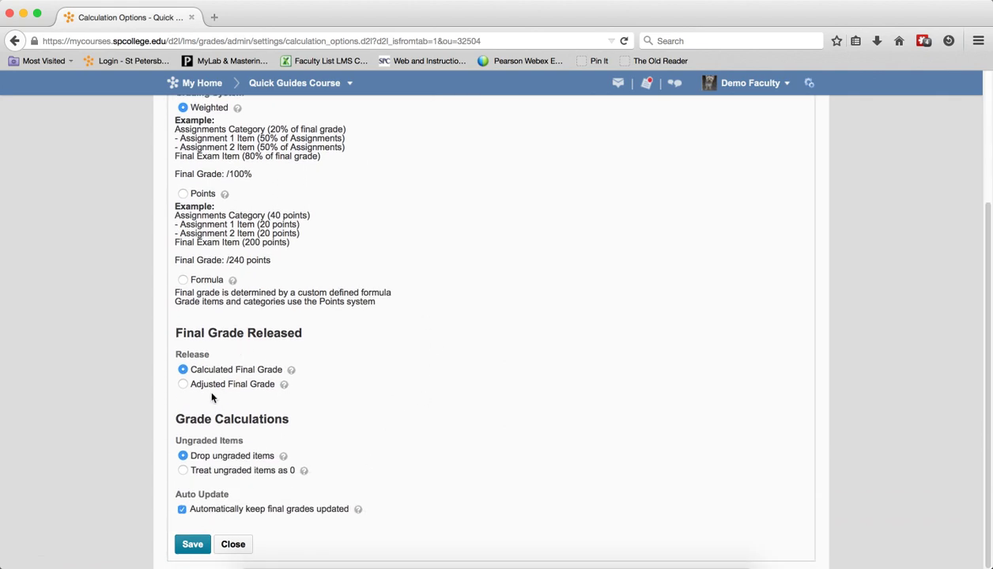
{"action": "mouse_move", "coordinate": [299, 395]}
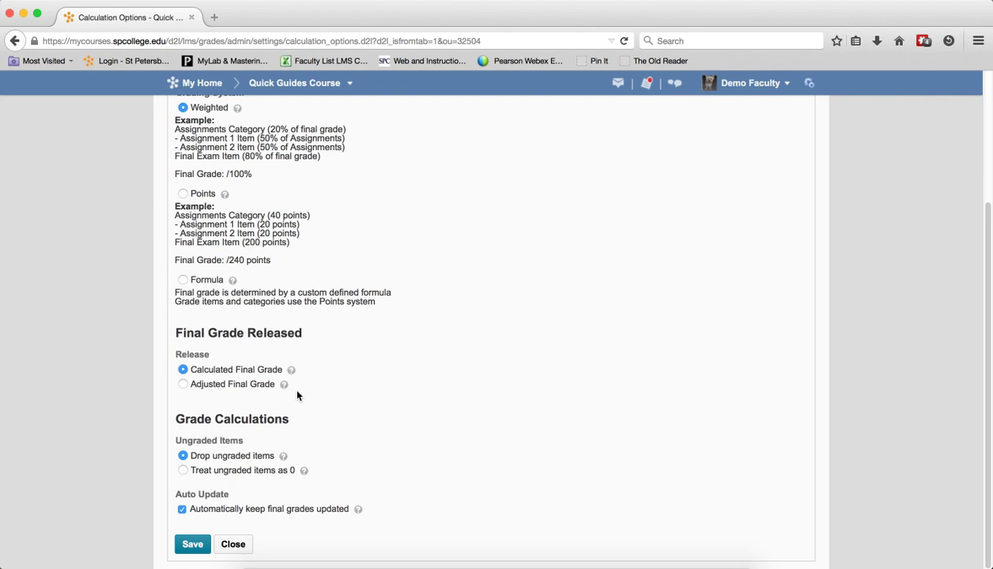
{"action": "mouse_move", "coordinate": [365, 404]}
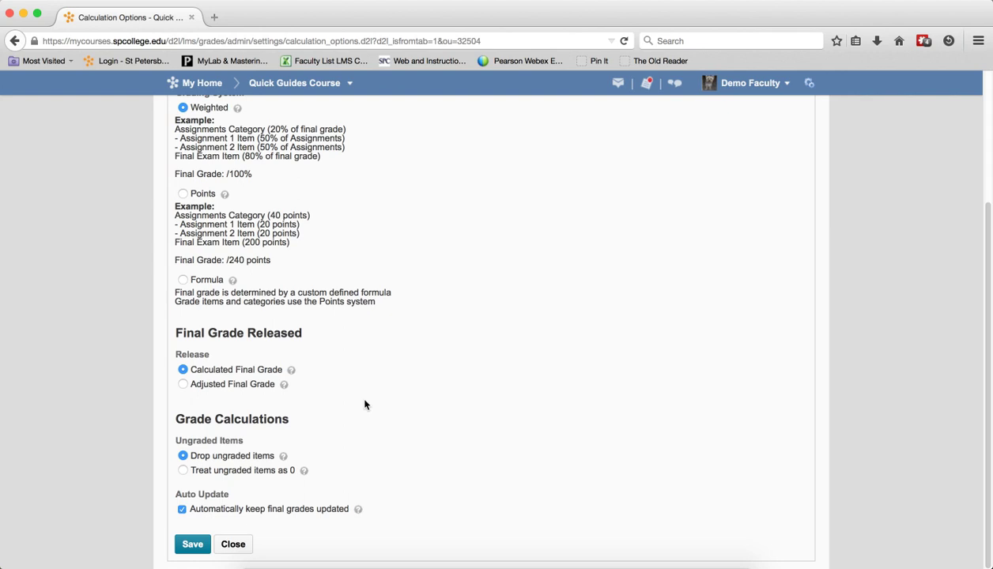
{"action": "mouse_move", "coordinate": [422, 520]}
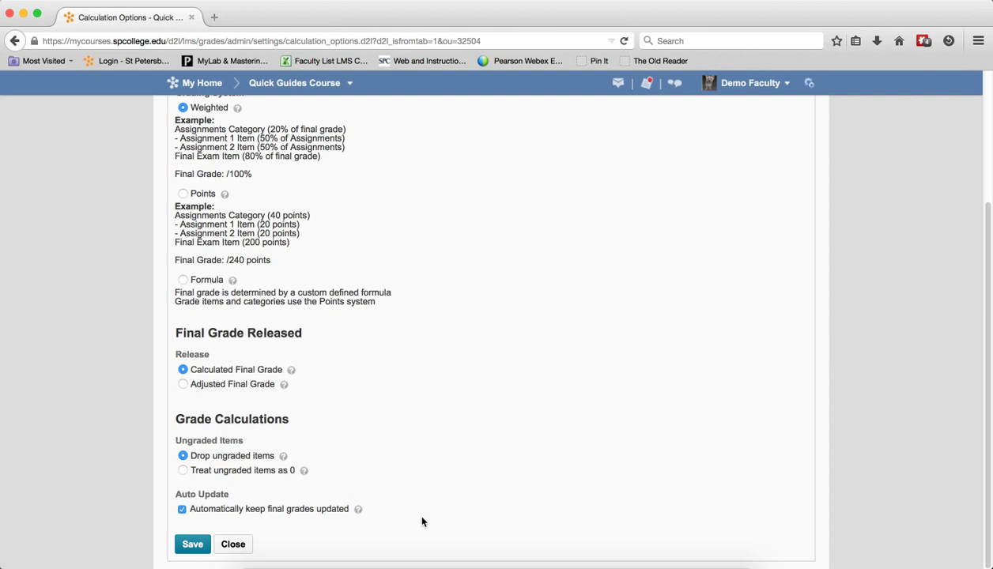
{"action": "mouse_move", "coordinate": [465, 531]}
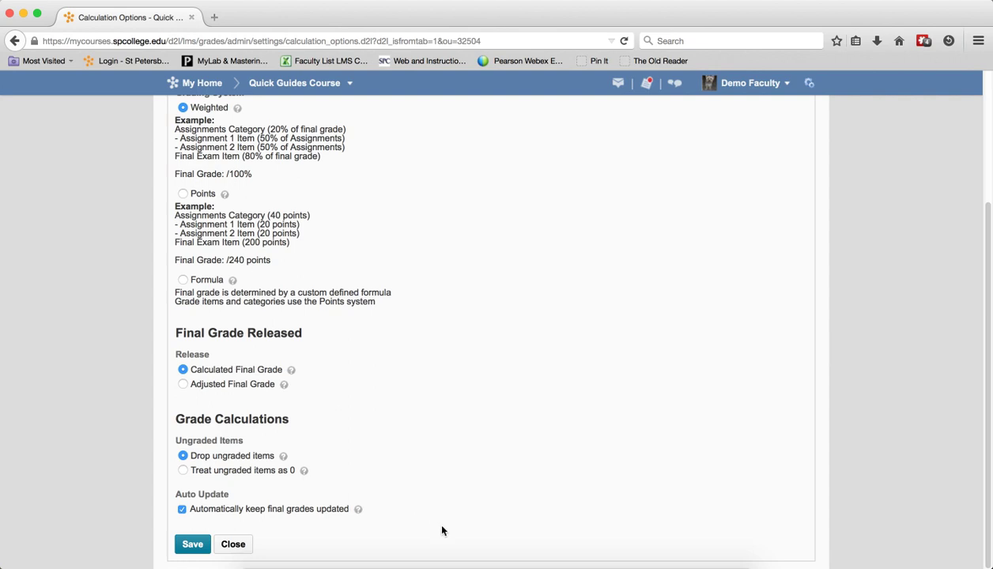